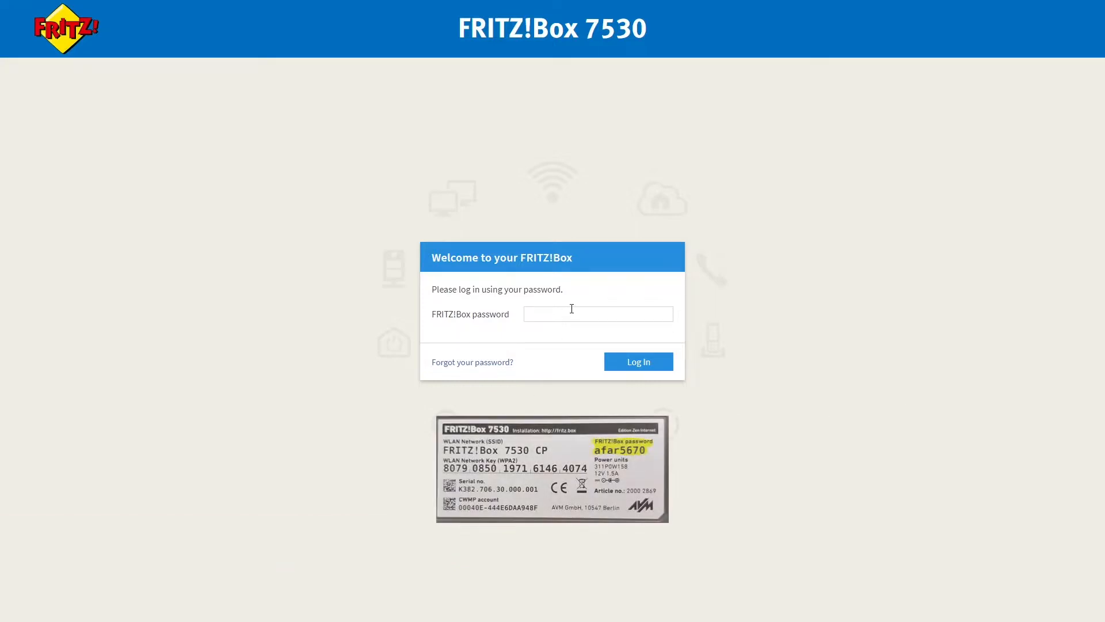
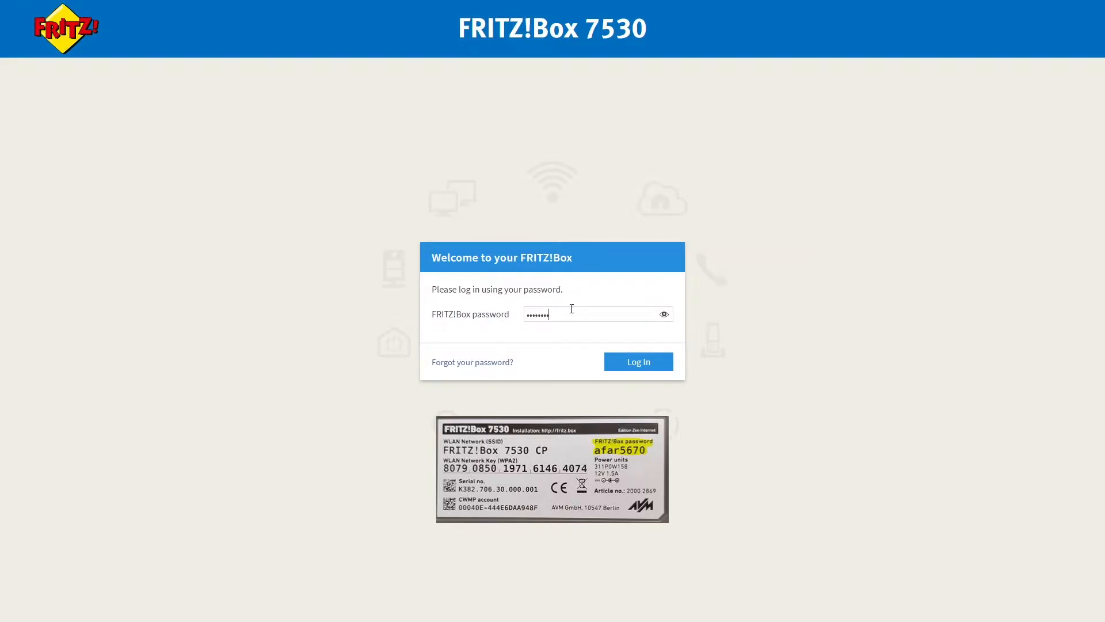
{"action": "left_click", "coordinate": [636, 360]}
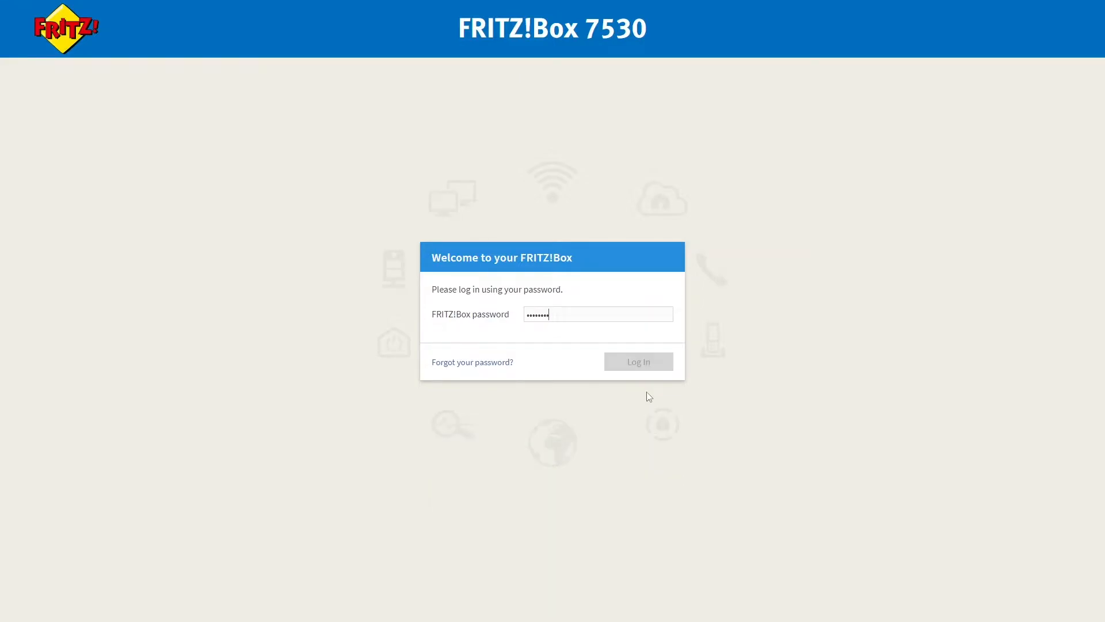
- Show Telephony > Telephony Devices listing the answering machine, iPhone and telephone
{"action": "left_click", "coordinate": [636, 360]}
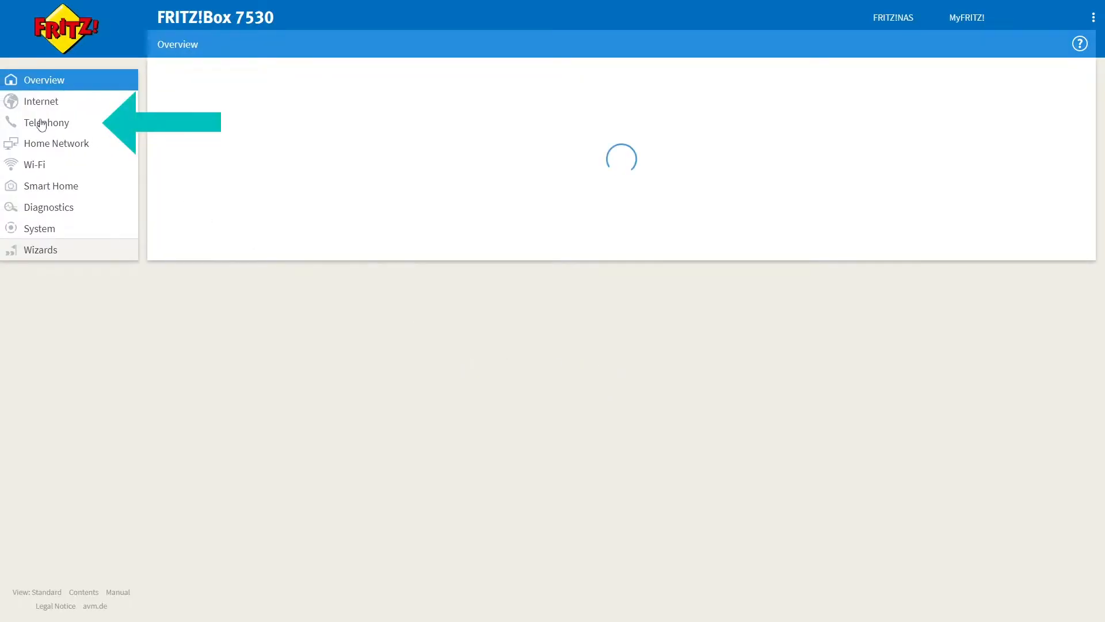
{"action": "left_click", "coordinate": [46, 122]}
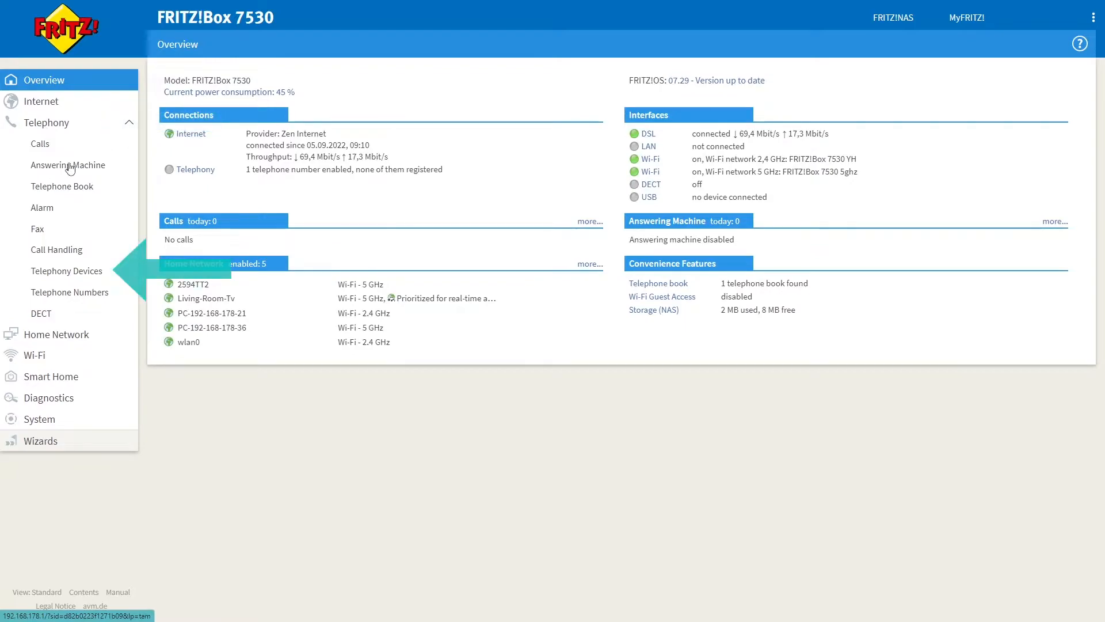
{"action": "left_click", "coordinate": [67, 269]}
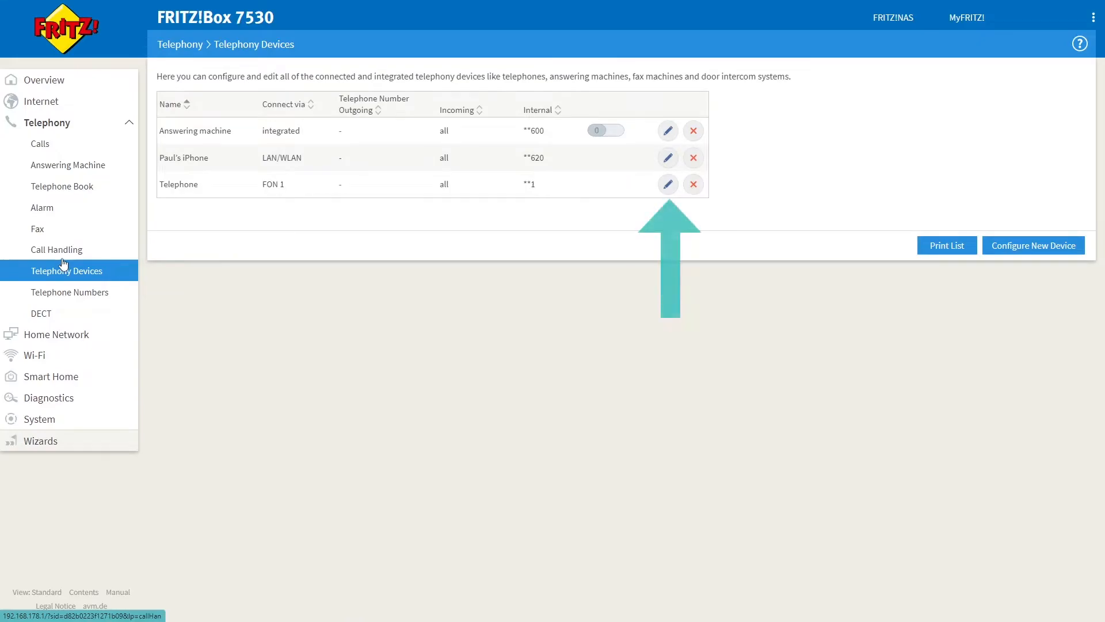
{"action": "mouse_move", "coordinate": [456, 188]}
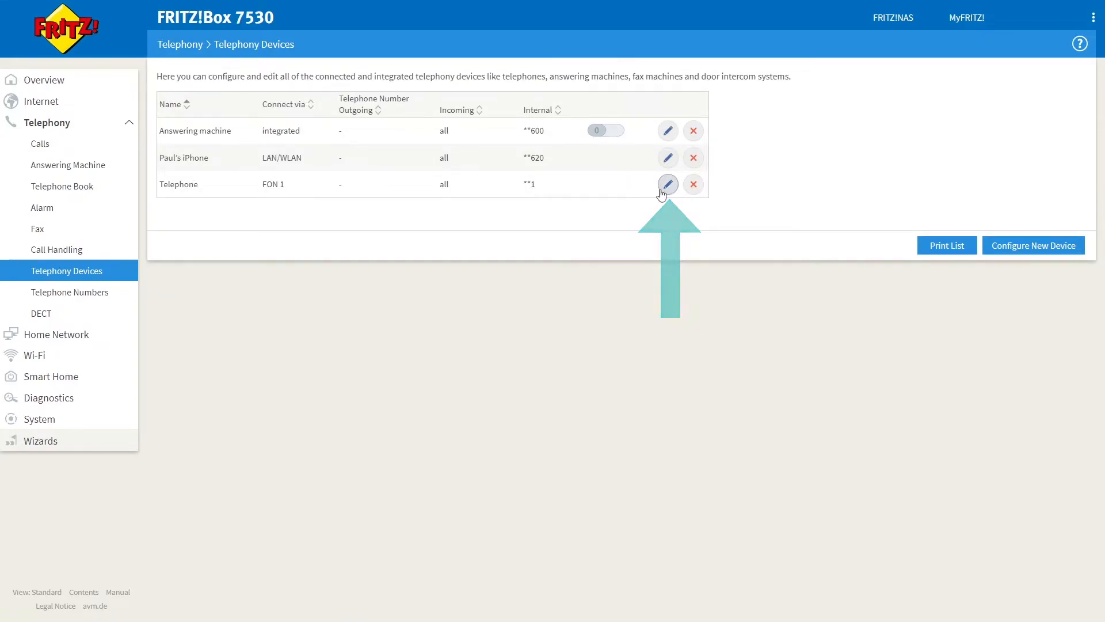
- For Telephone (FON 1), disable Call rejection on busy, enable Call waiting, and confirm with OK
{"action": "left_click", "coordinate": [668, 184]}
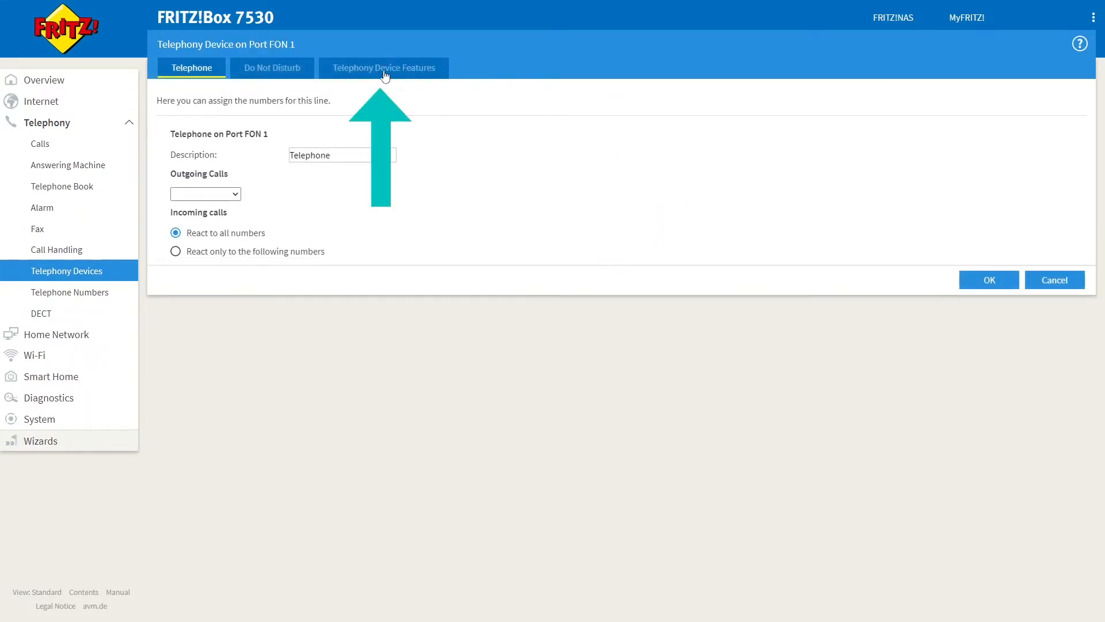
{"action": "left_click", "coordinate": [383, 67]}
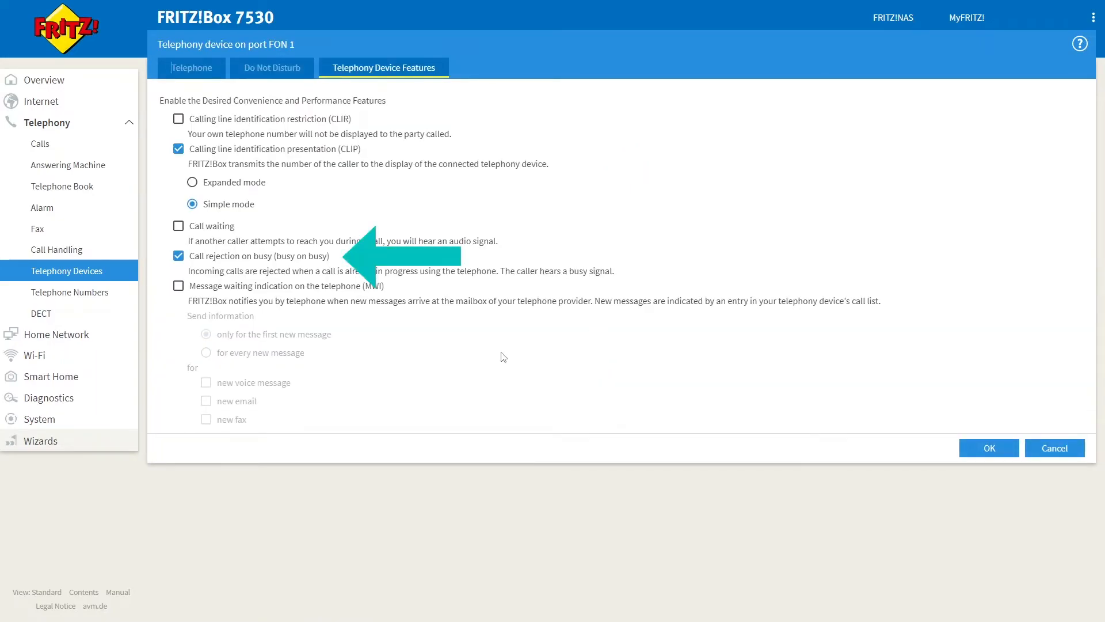
{"action": "left_click", "coordinate": [177, 255]}
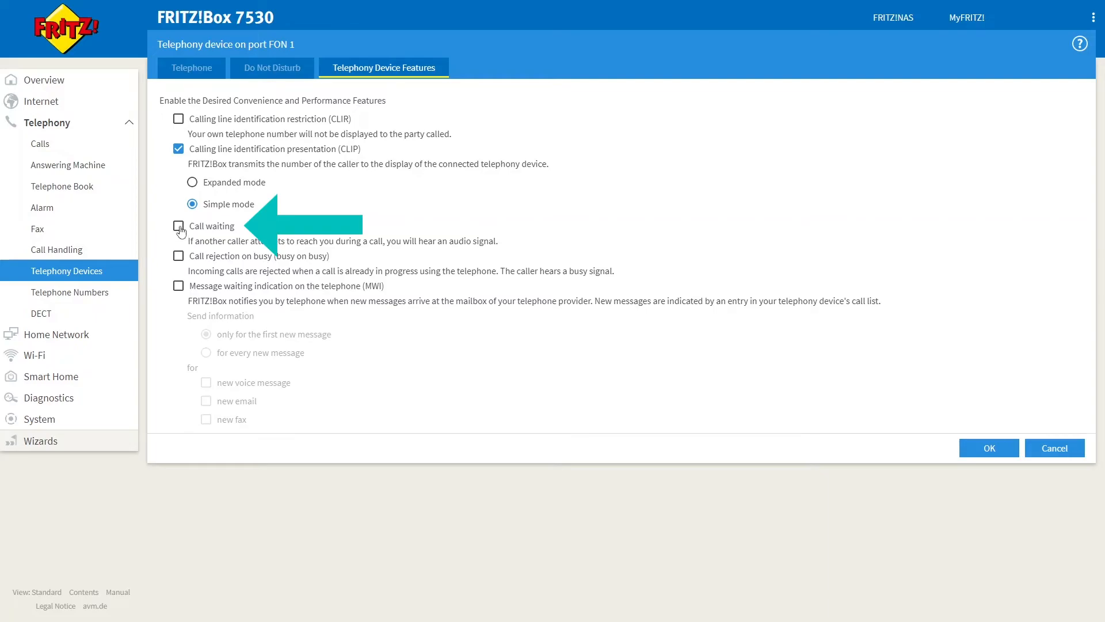
{"action": "left_click", "coordinate": [177, 226]}
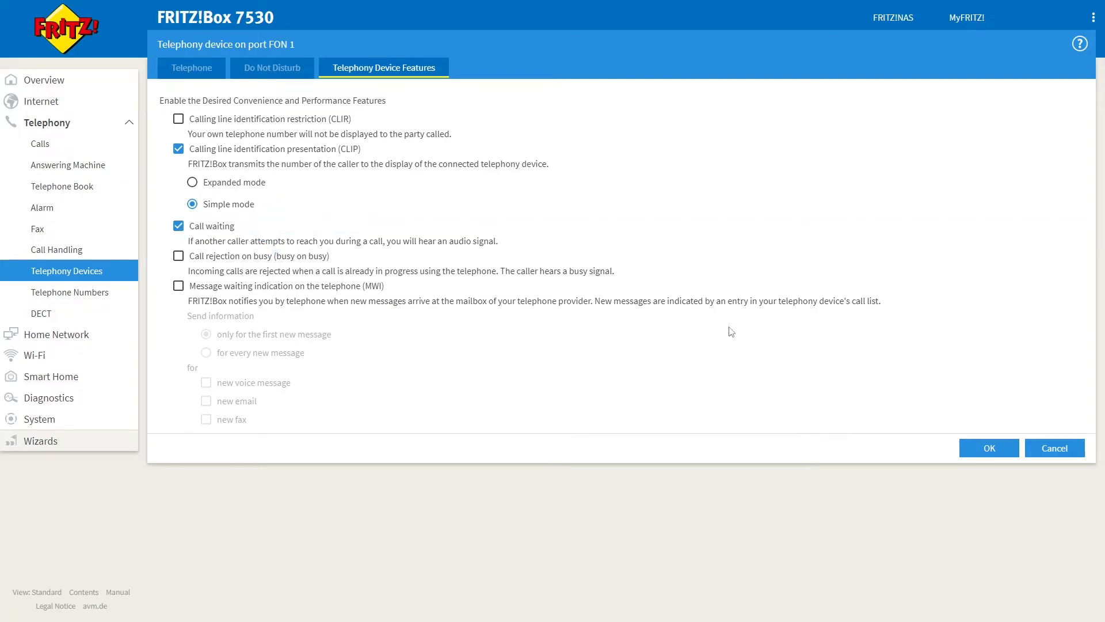
{"action": "left_click", "coordinate": [988, 447]}
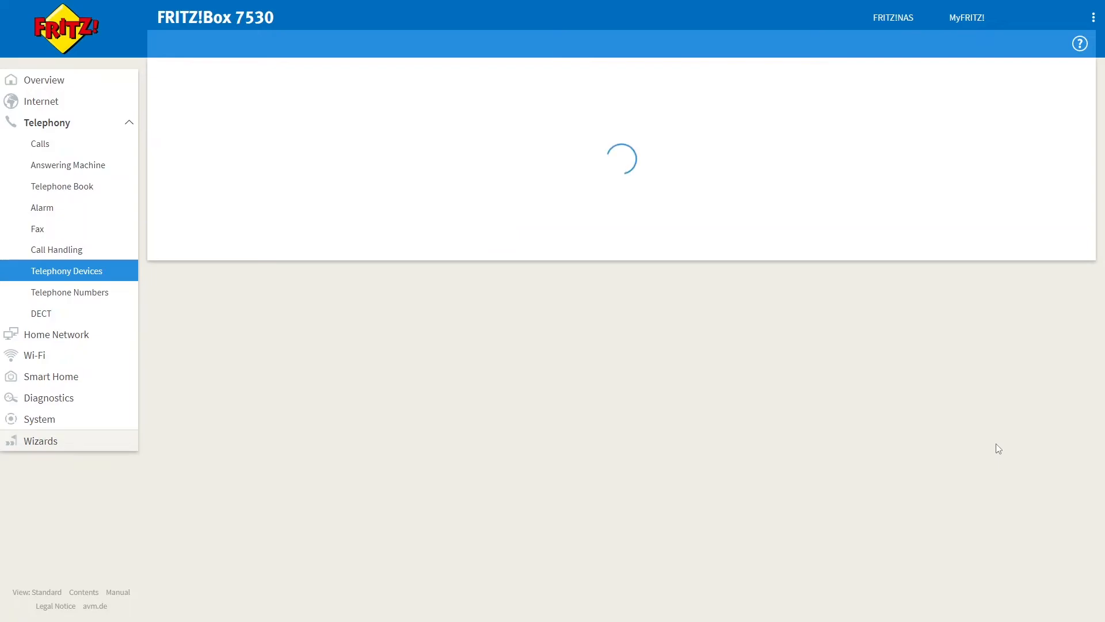